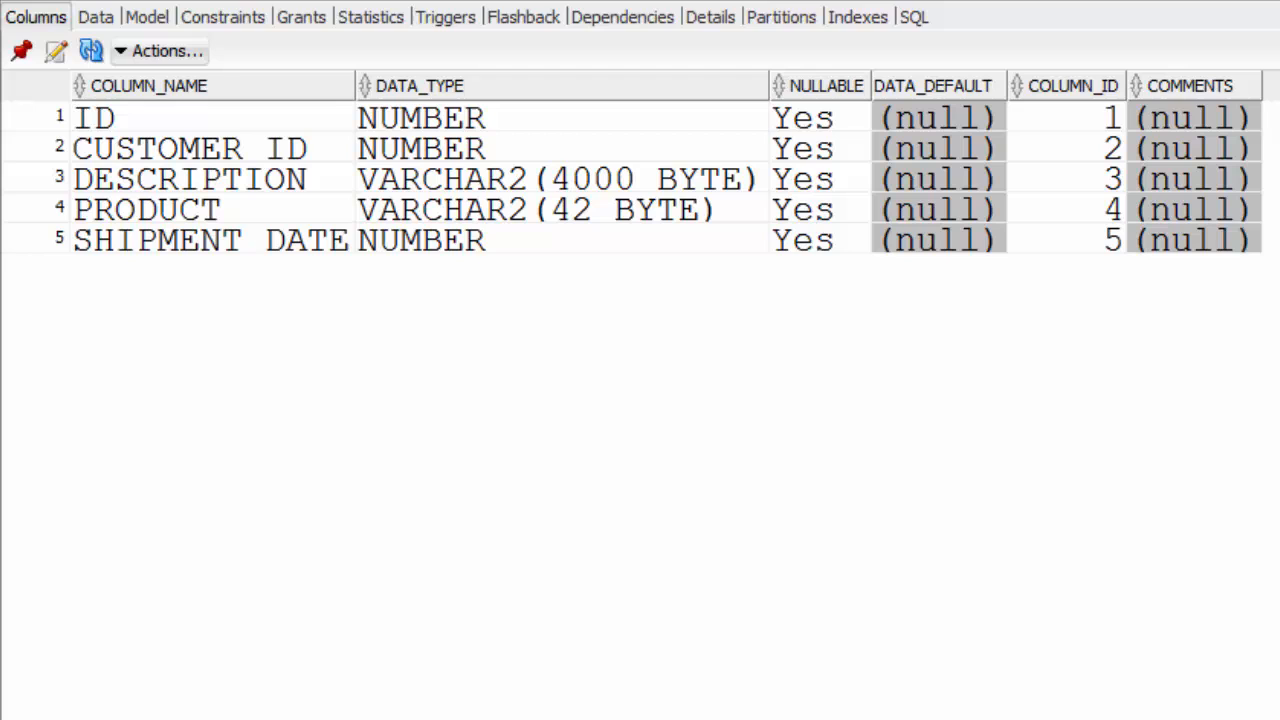
pyautogui.moveTo(620, 316)
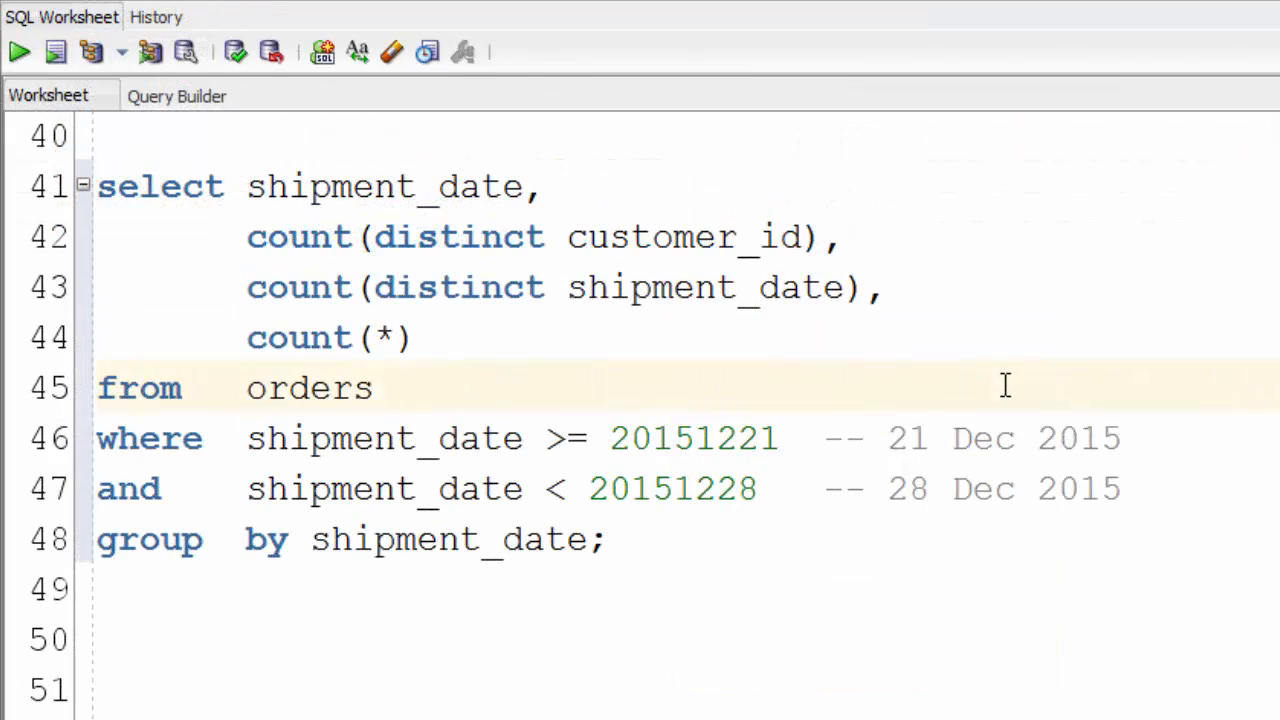
pyautogui.moveTo(1018, 388)
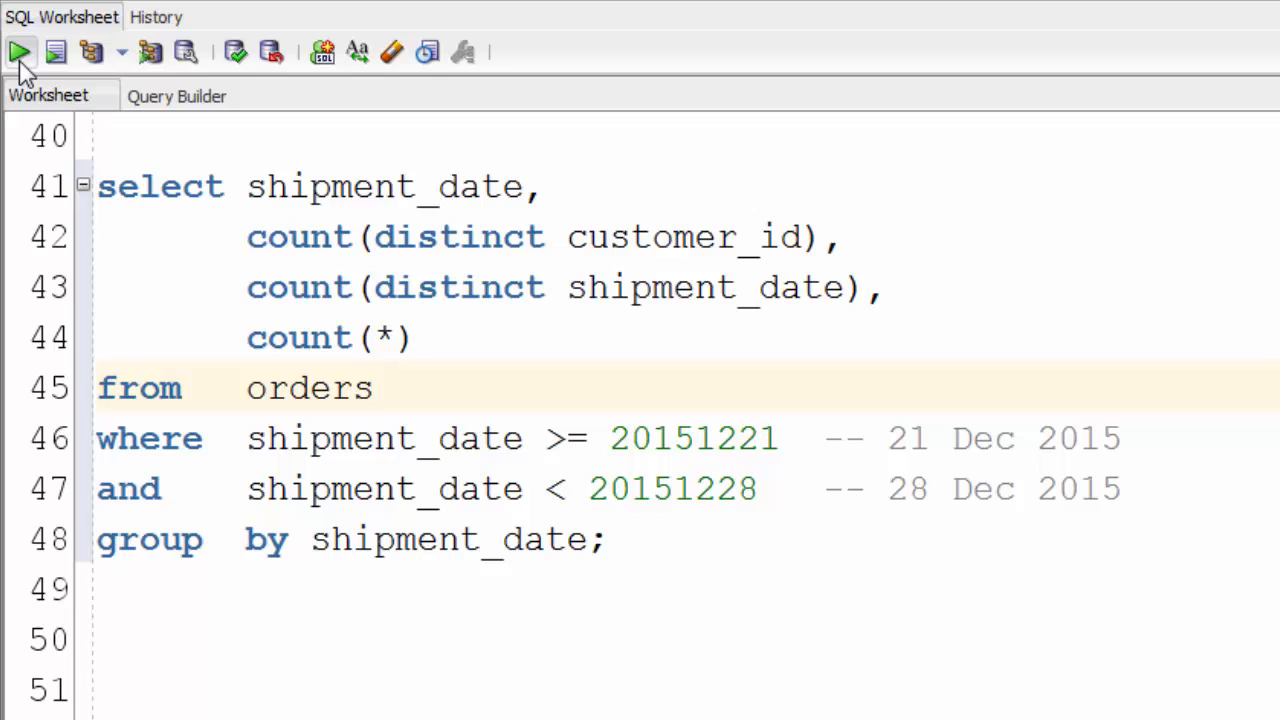
# Run the 21–28 Dec 2015 weekly count query, returning seven per-day rows in 0.396 seconds
pyautogui.click(20, 52)
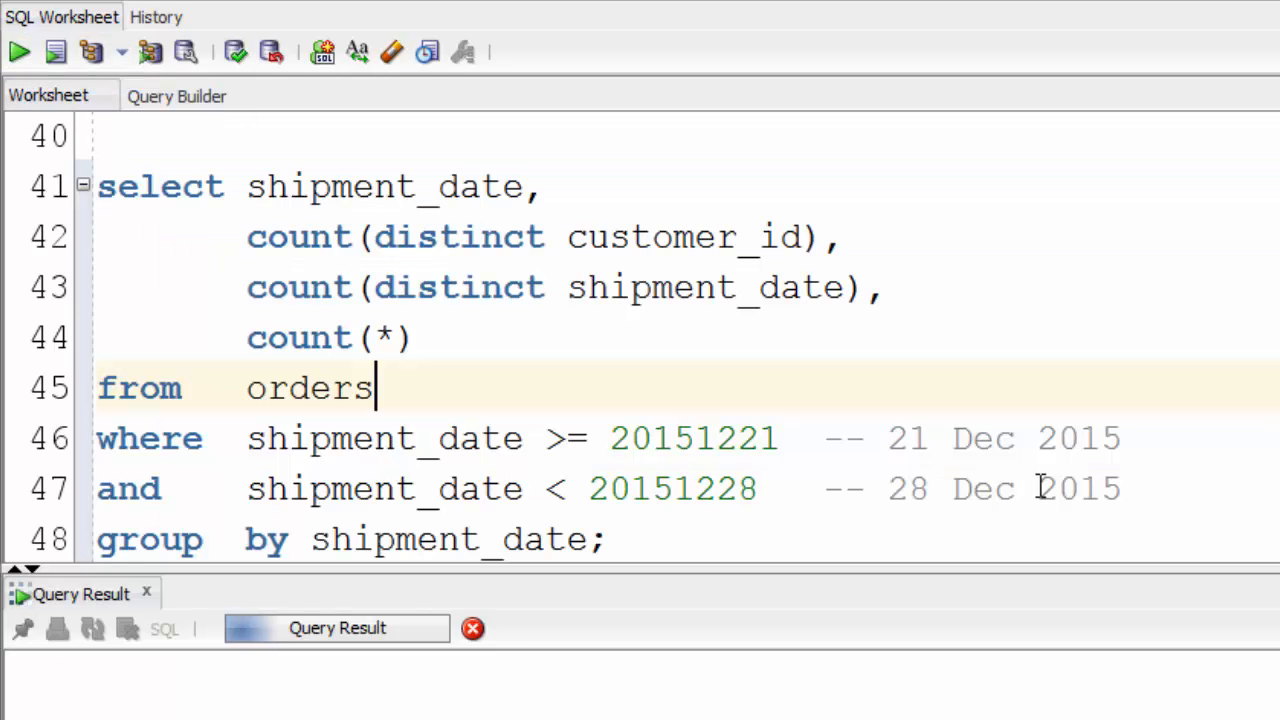
pyautogui.click(18, 52)
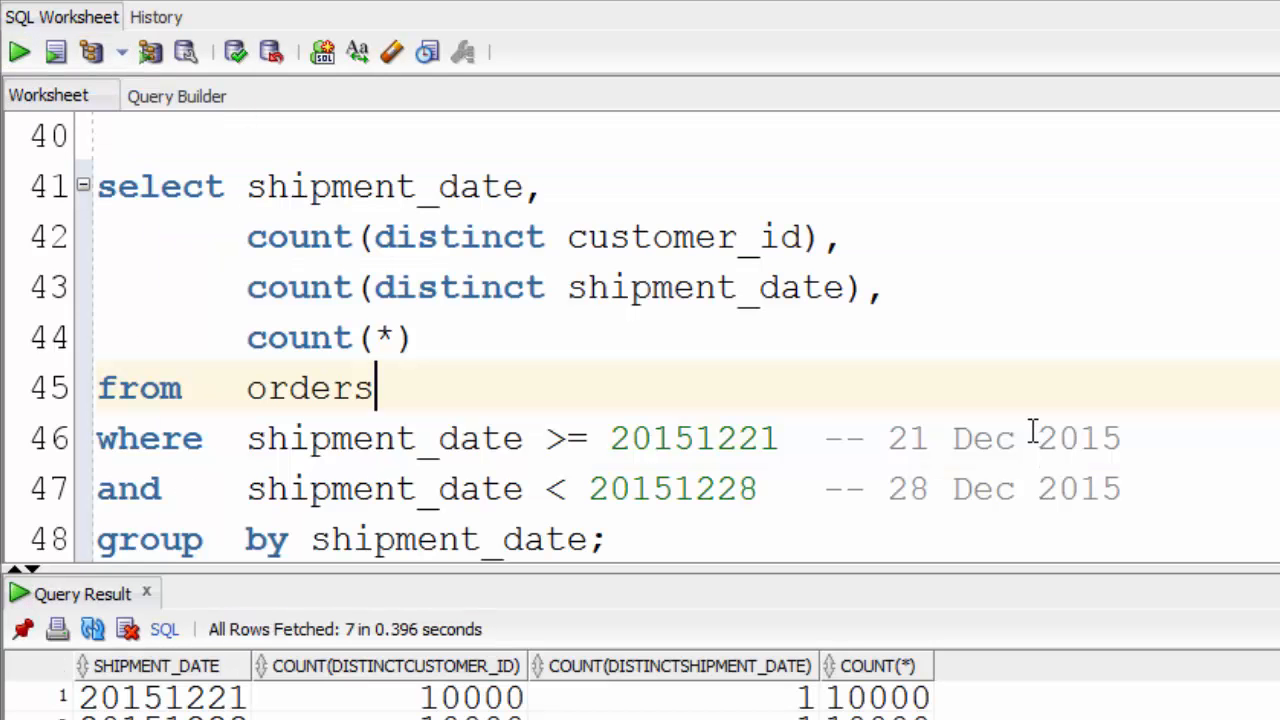
pyautogui.scroll(-3)
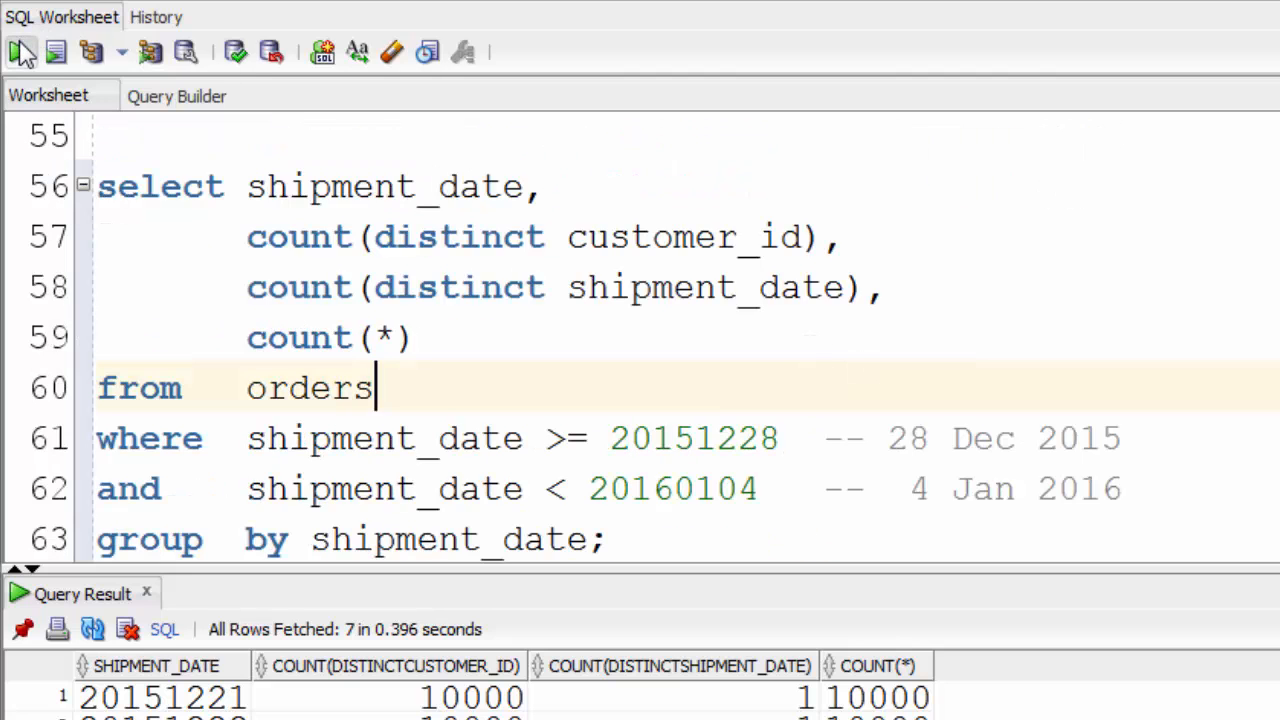
# Run the 28 Dec 2015–4 Jan 2016 weekly count query, returning seven rows in 7.164 seconds
pyautogui.click(18, 52)
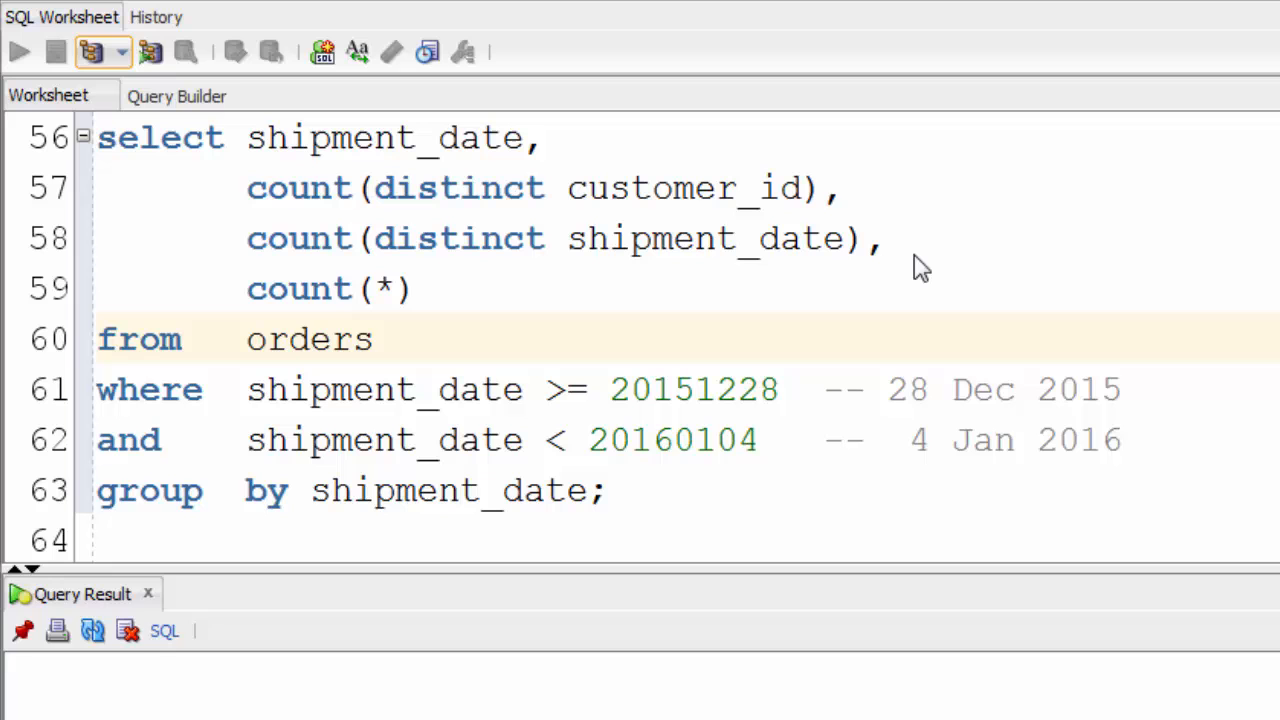
pyautogui.click(18, 52)
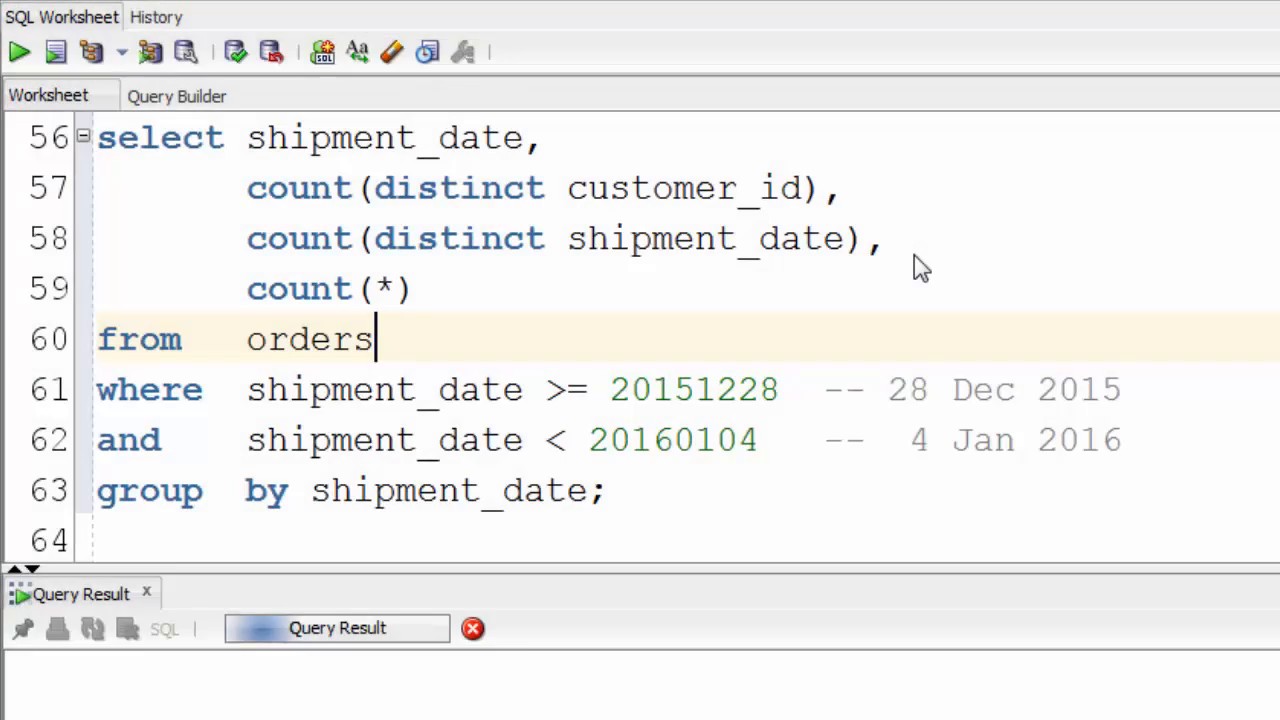
pyautogui.click(18, 52)
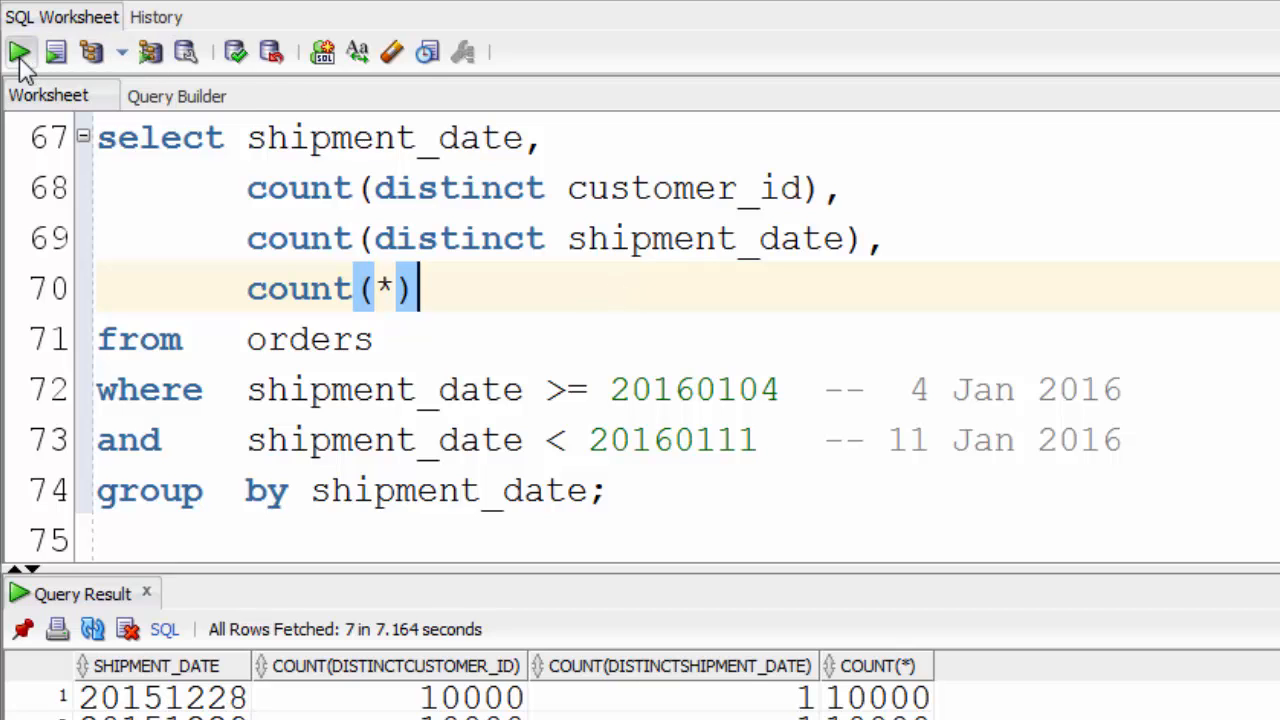
# Run the 4–11 Jan 2016 weekly count query for per-day shipment counts
pyautogui.click(20, 52)
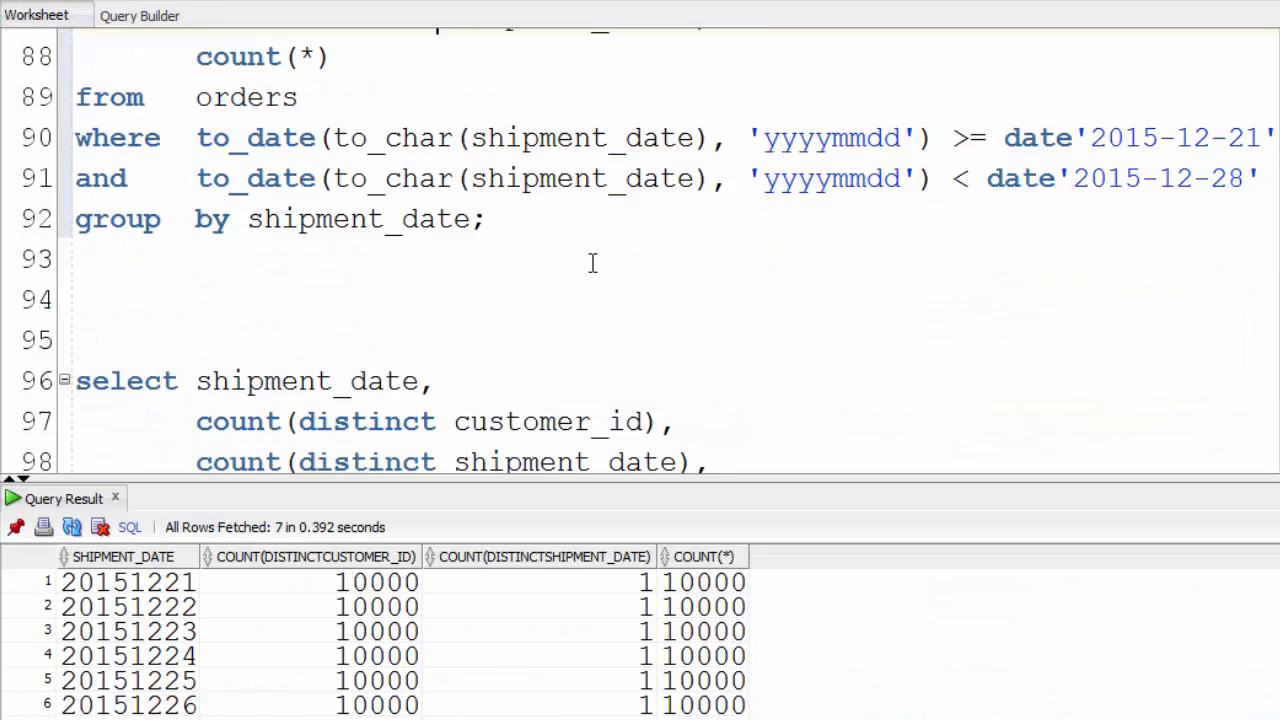
# Review the seven per-day rows from the to_date 21–28 Dec query, then move down to the next query
pyautogui.scroll(-3)
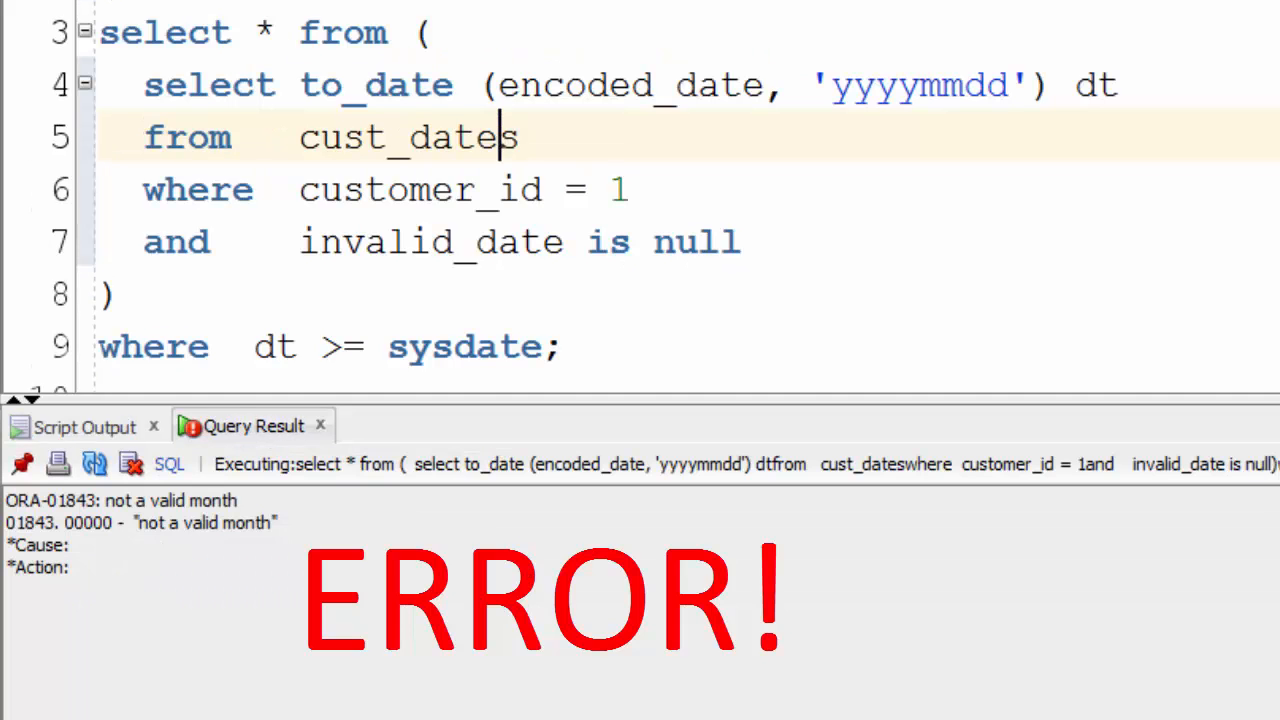
pyautogui.moveTo(452, 348)
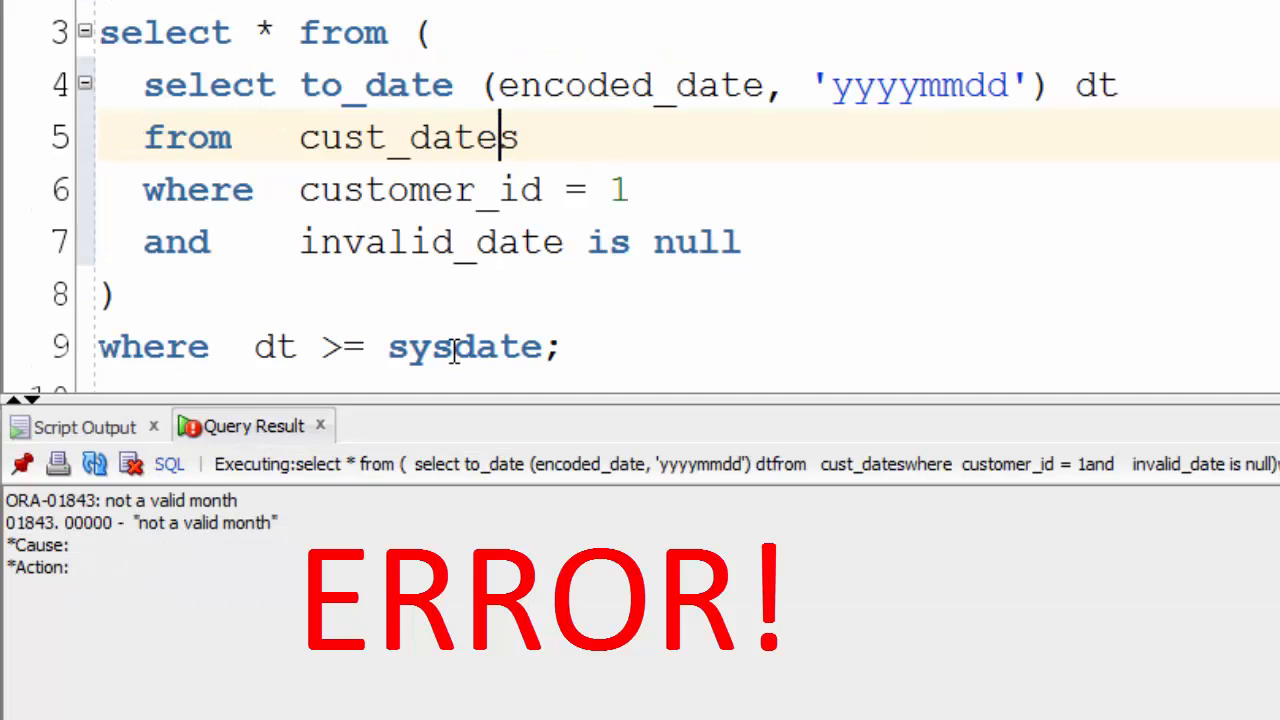